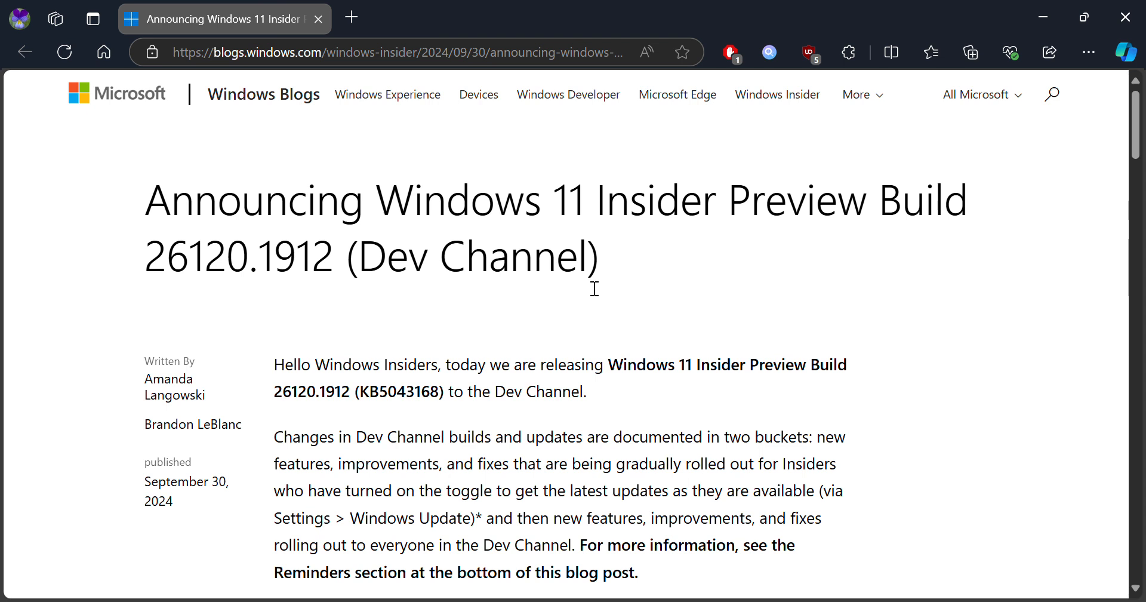
scroll("down", 3)
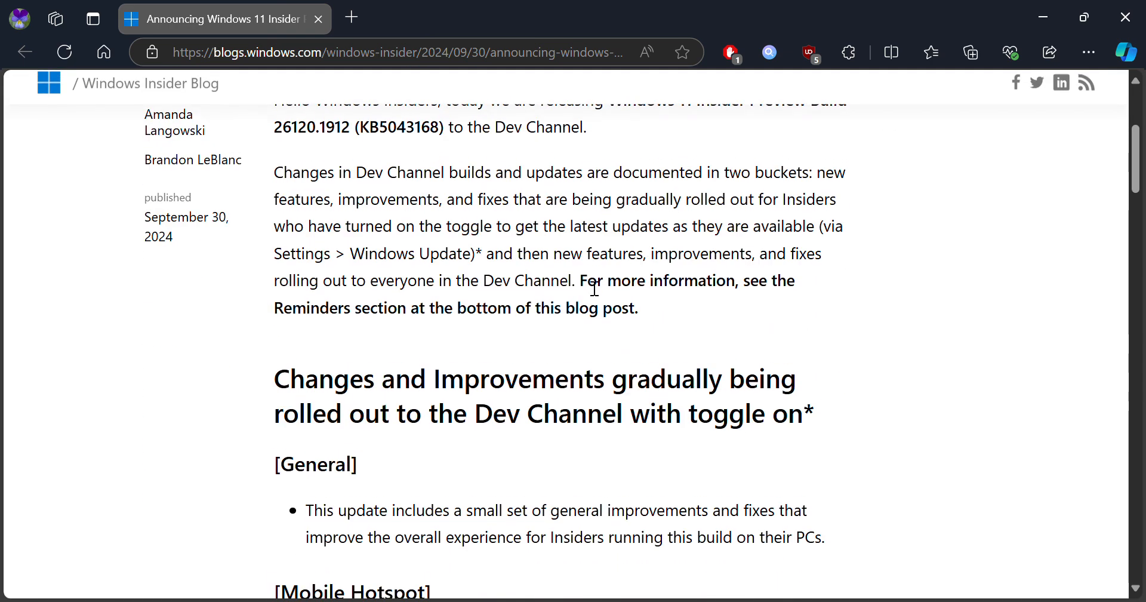
scroll("down", 3)
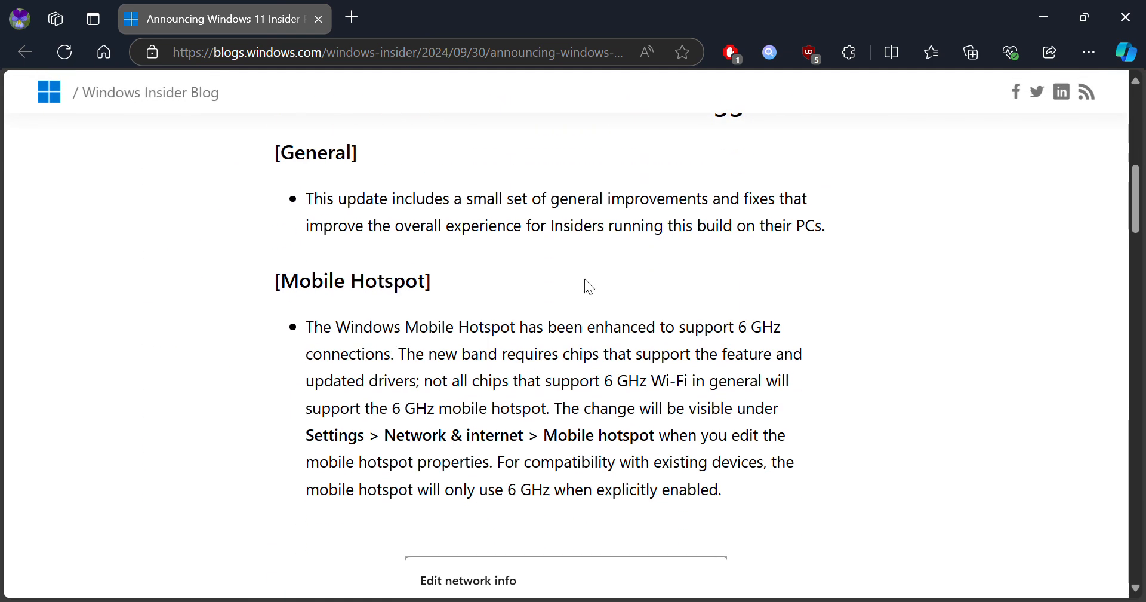
scroll("down", 3)
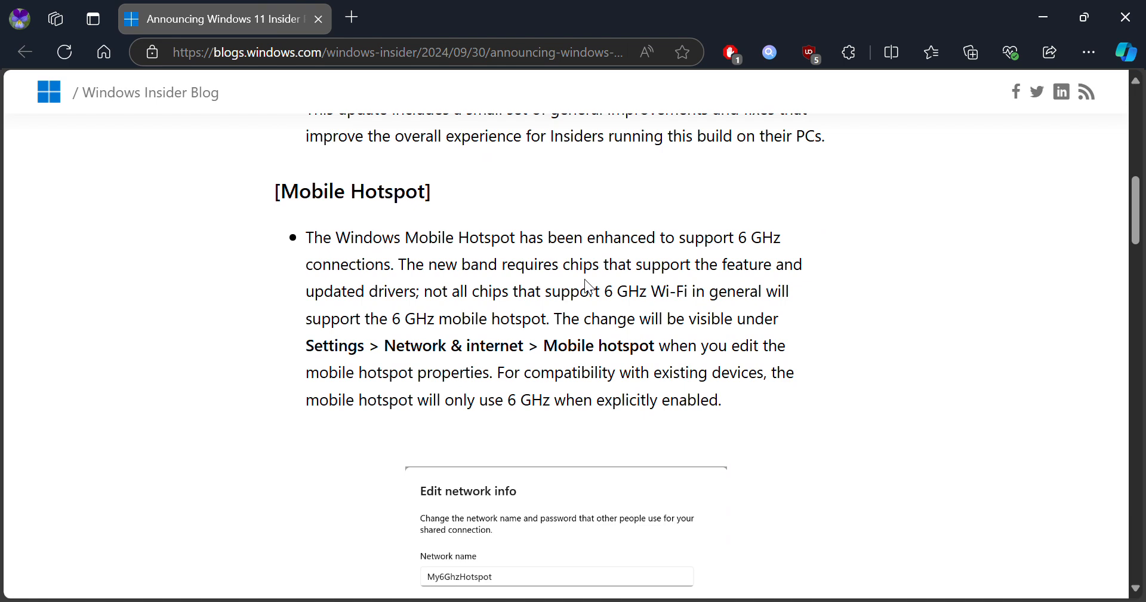
scroll("down", 3)
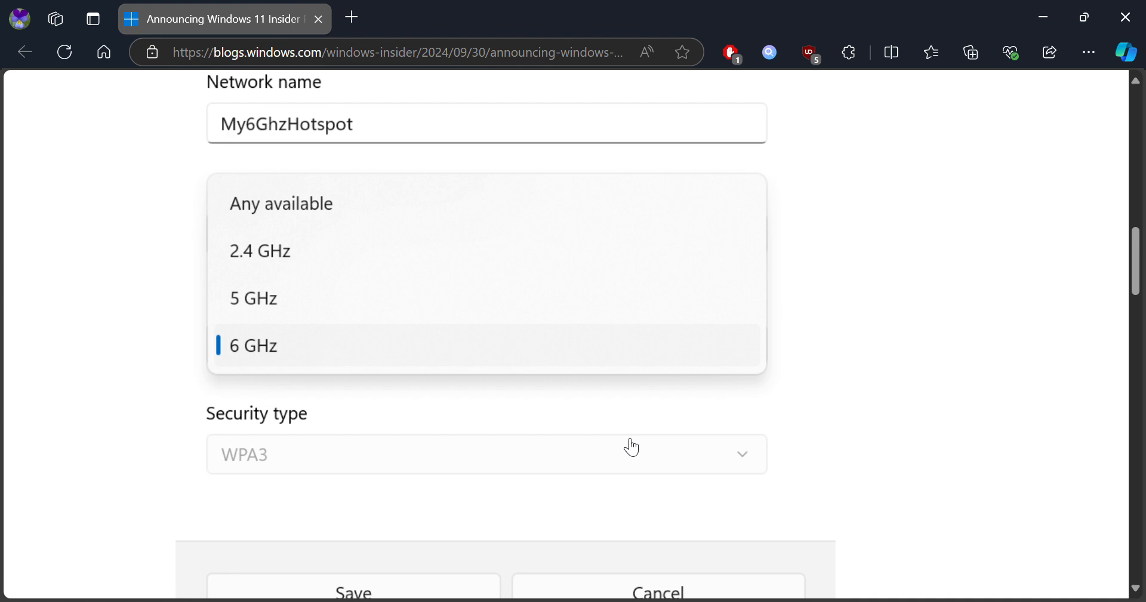
mouse_move(345, 366)
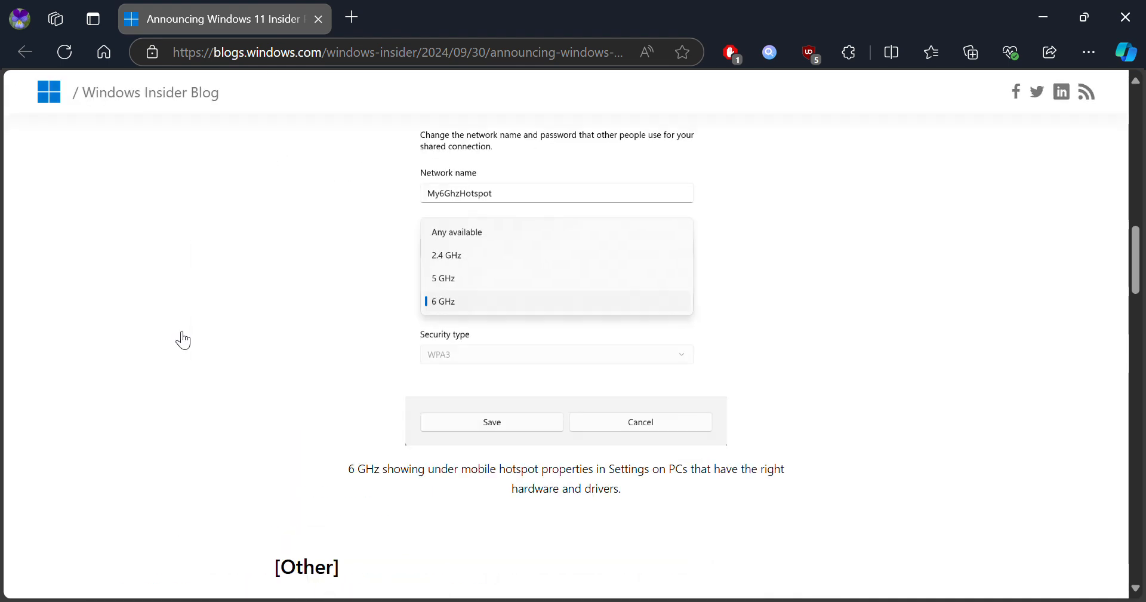
scroll("down", 3)
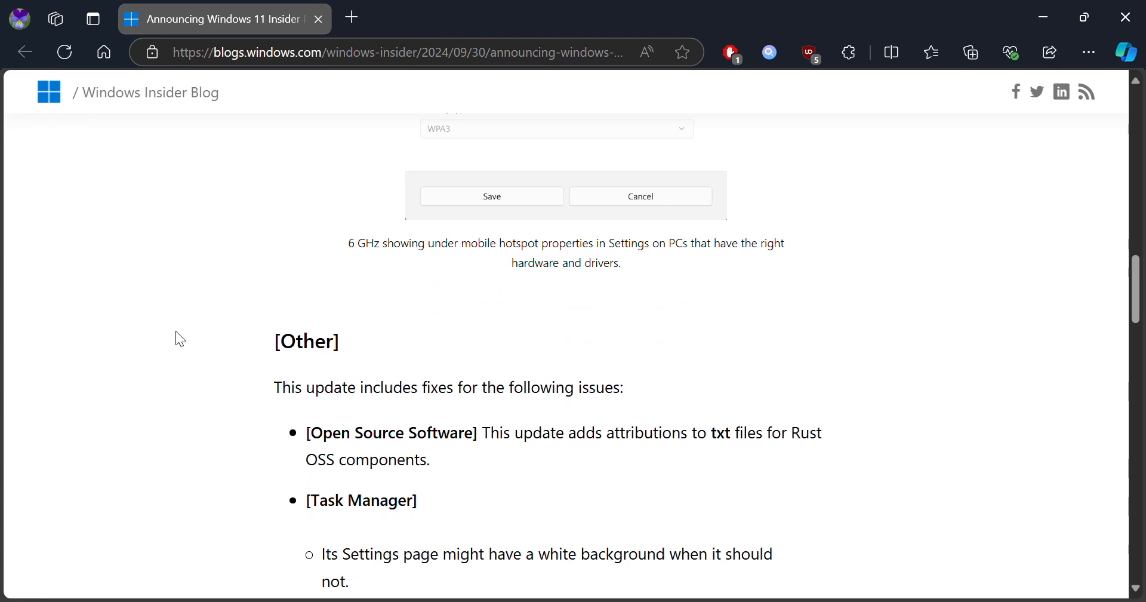
scroll("down", 3)
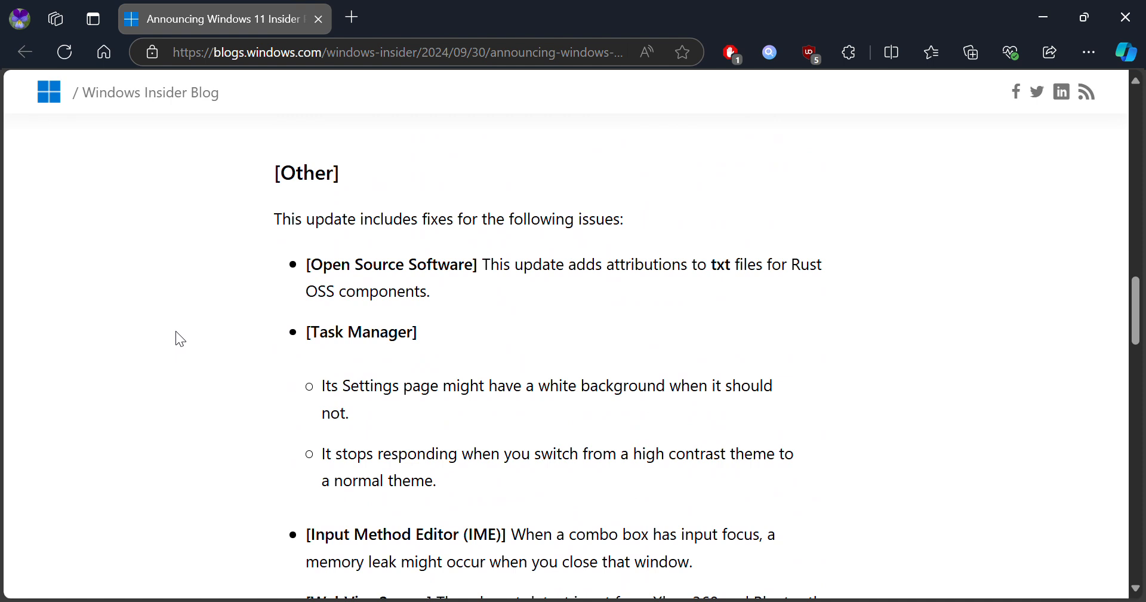
scroll("down", 3)
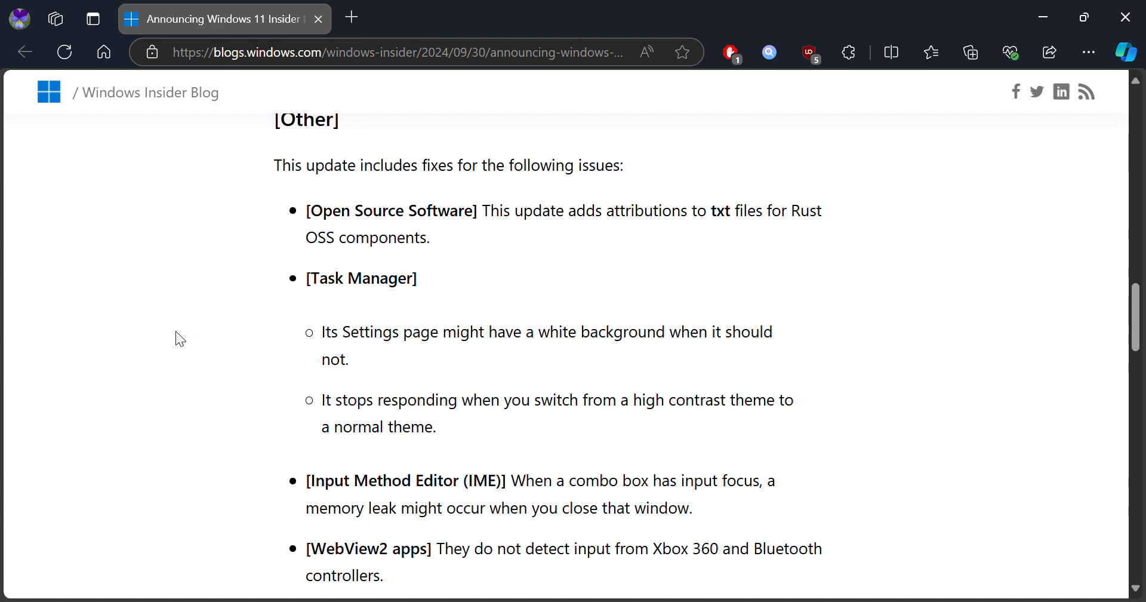
scroll("down", 3)
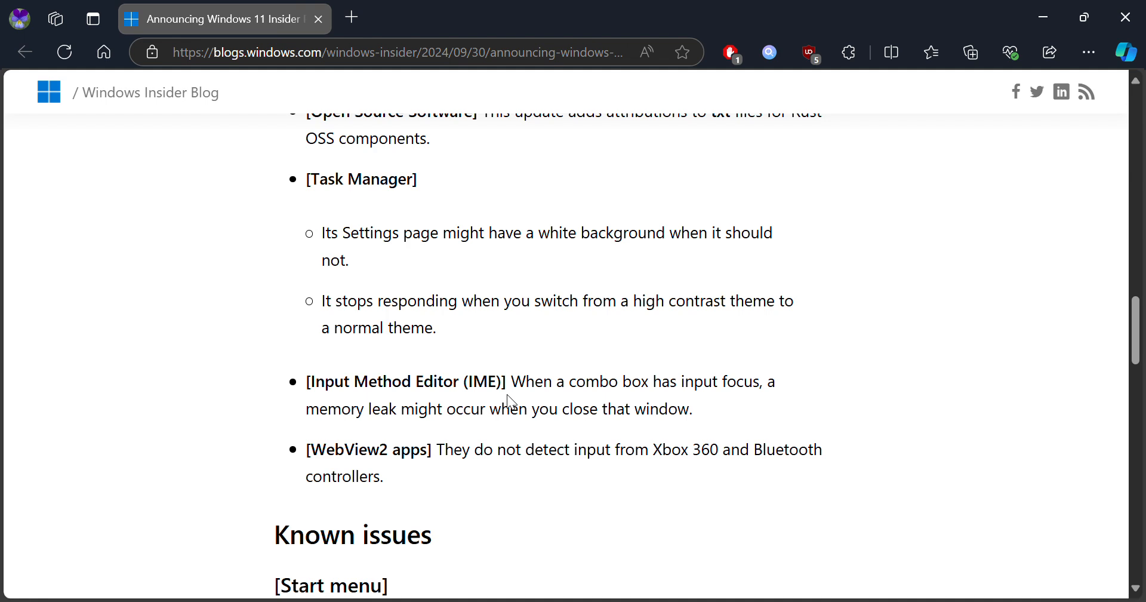
scroll("down", 3)
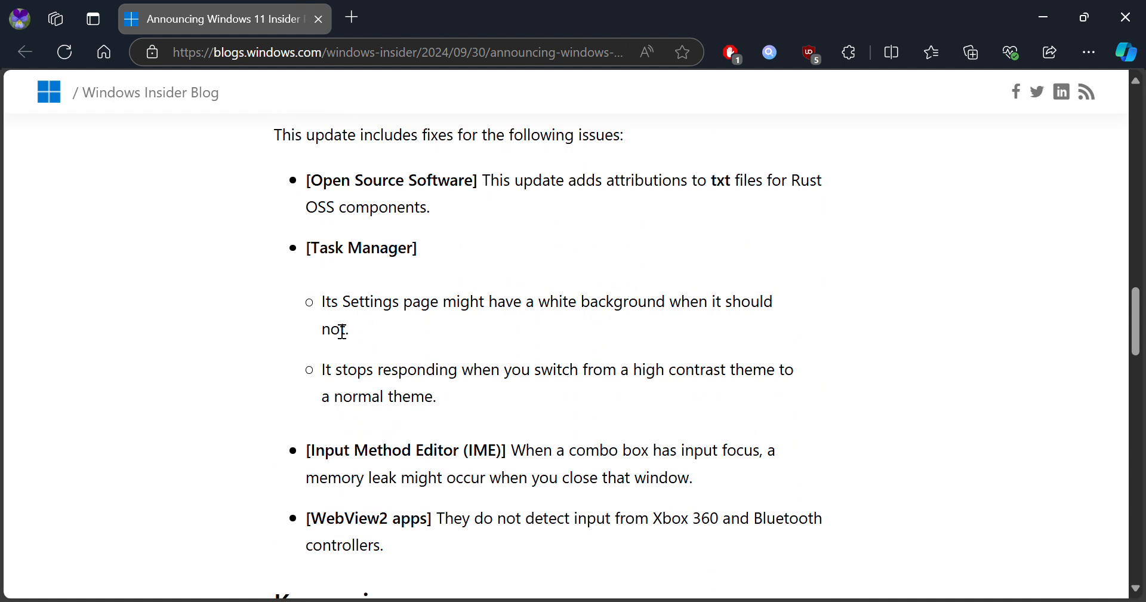
scroll("down", 3)
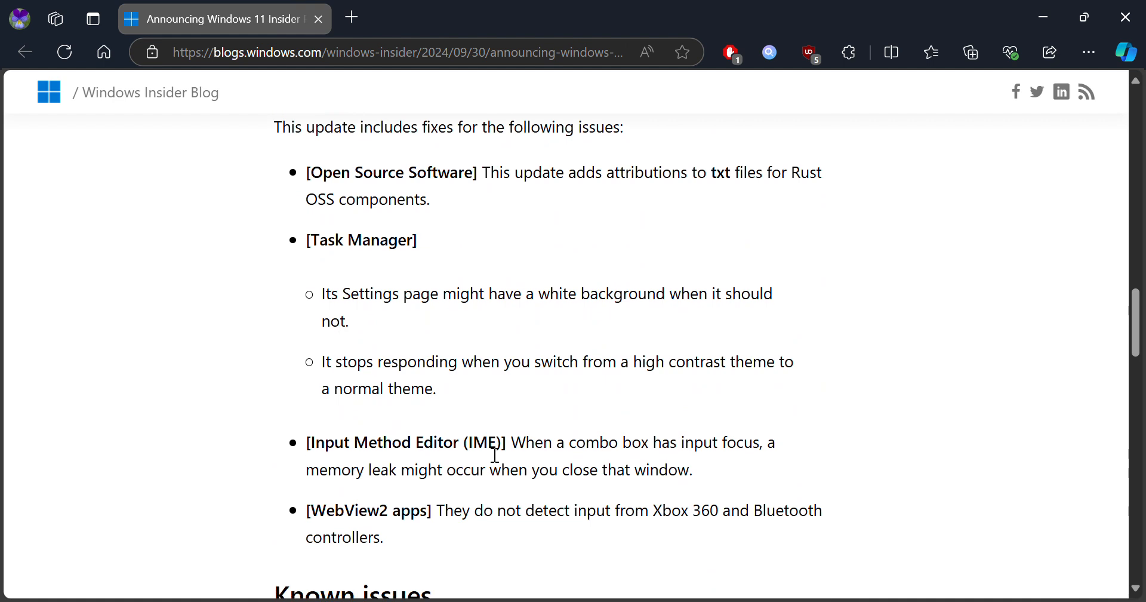
mouse_move(610, 284)
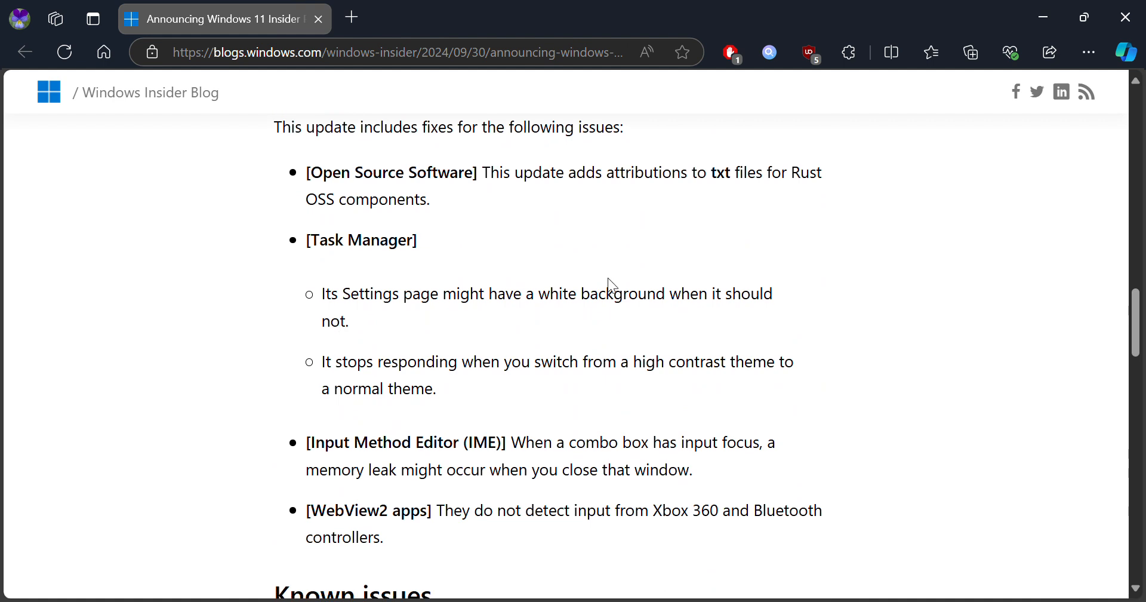
scroll("down", 3)
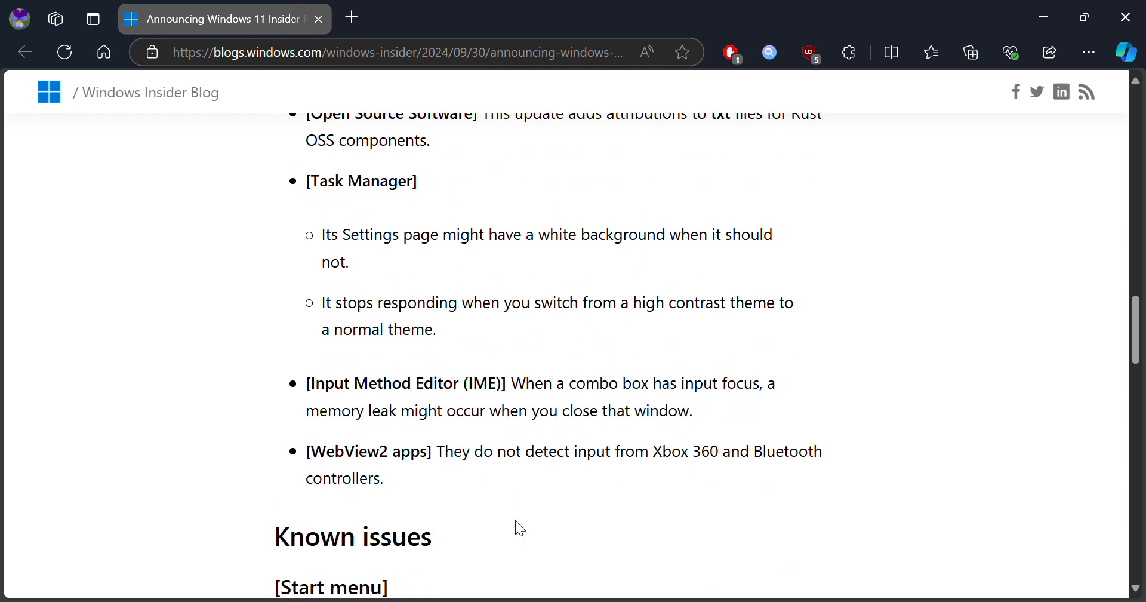
scroll("up", 3)
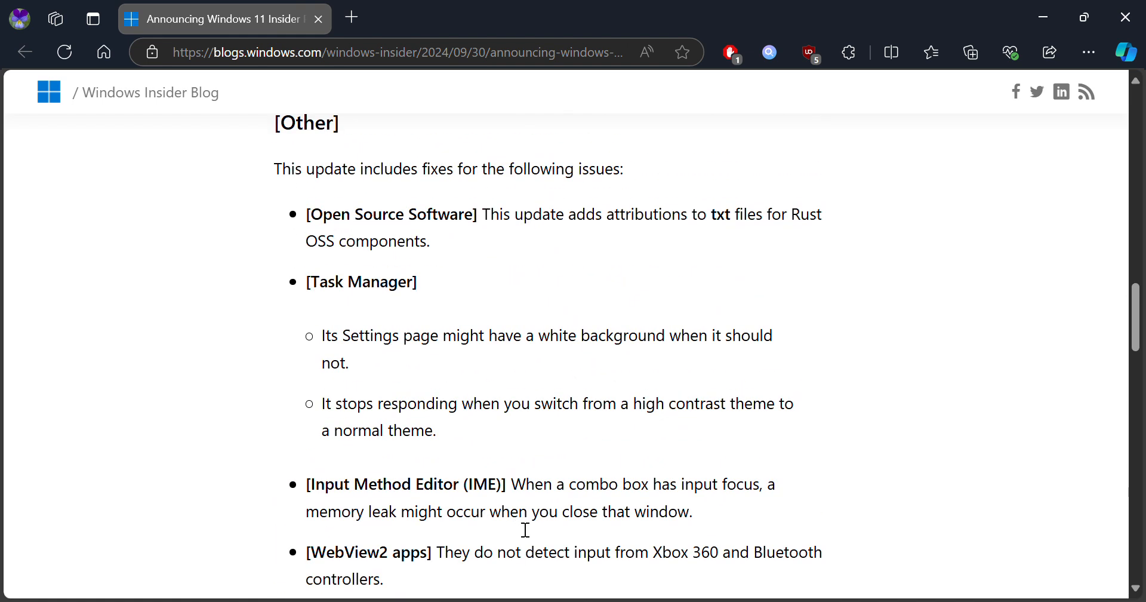
scroll("down", 3)
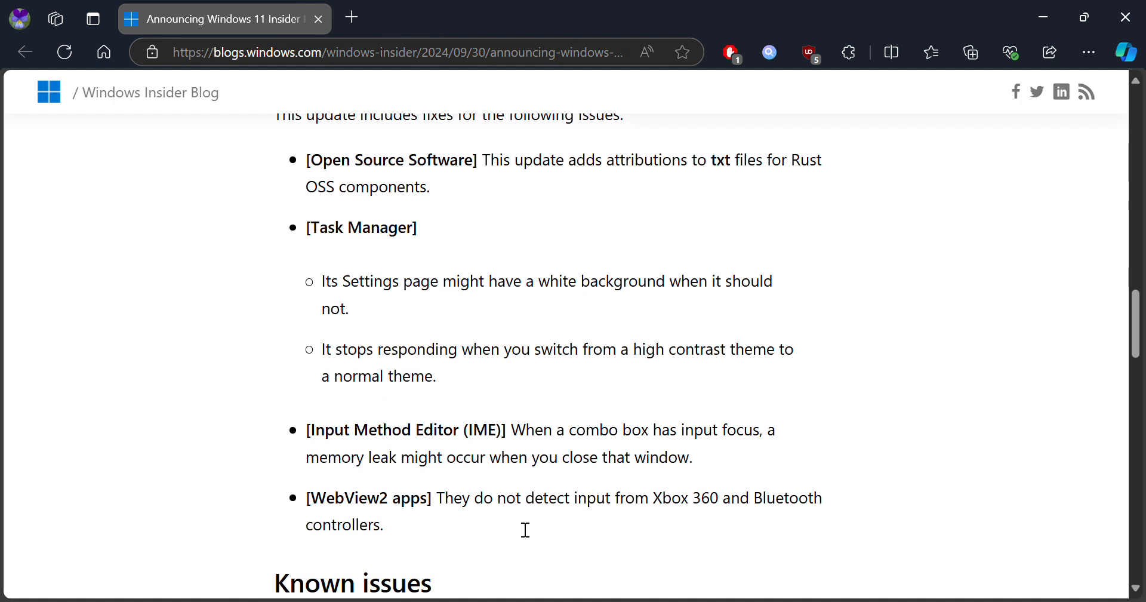
scroll("down", 3)
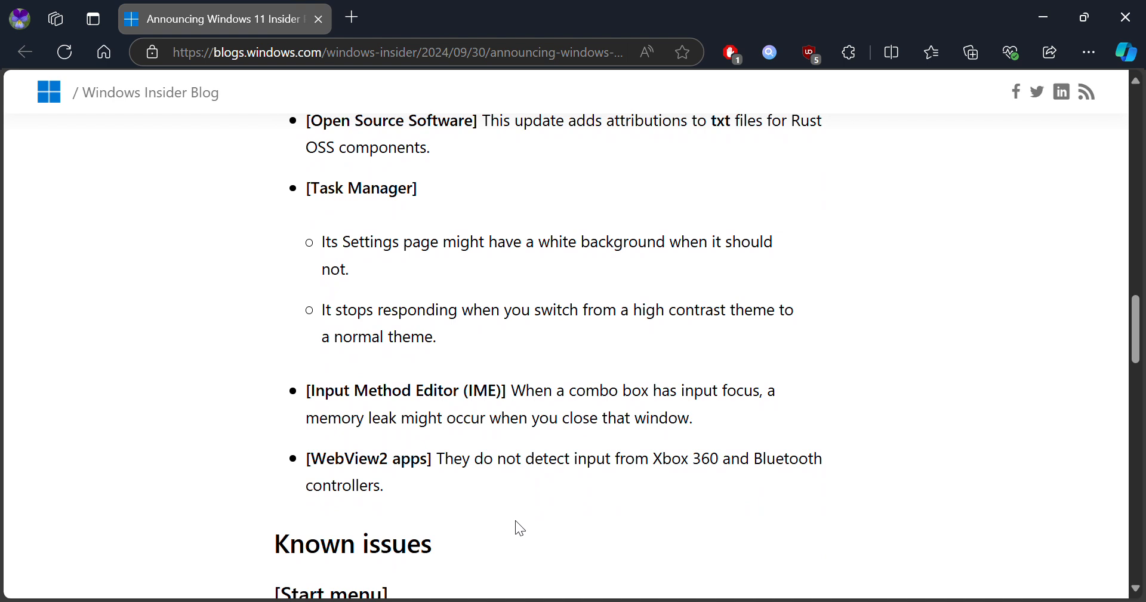
scroll("down", 3)
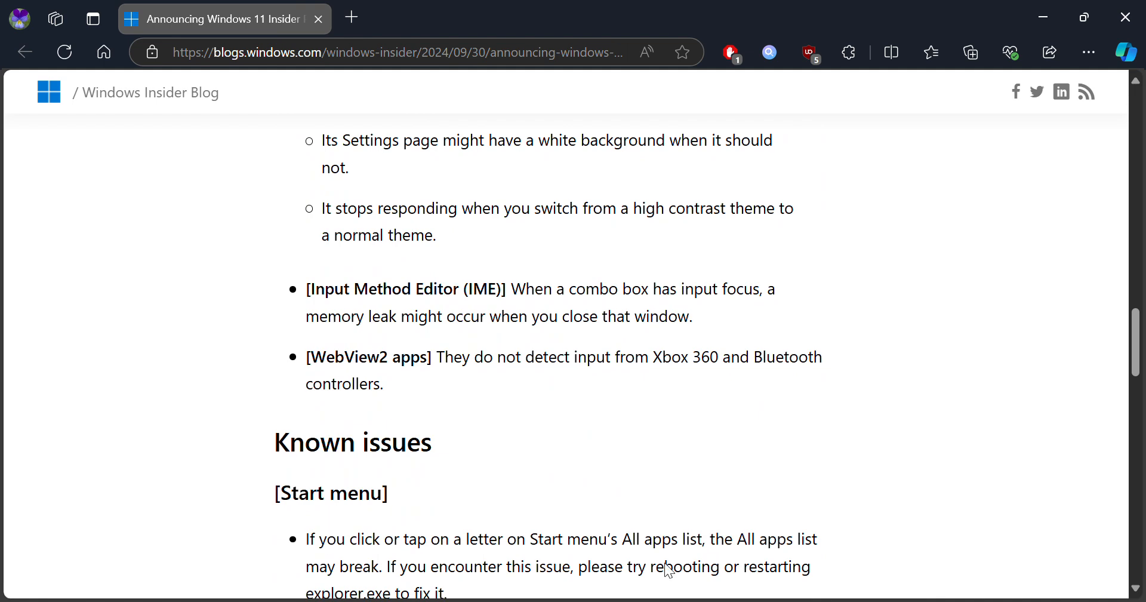
mouse_move(650, 448)
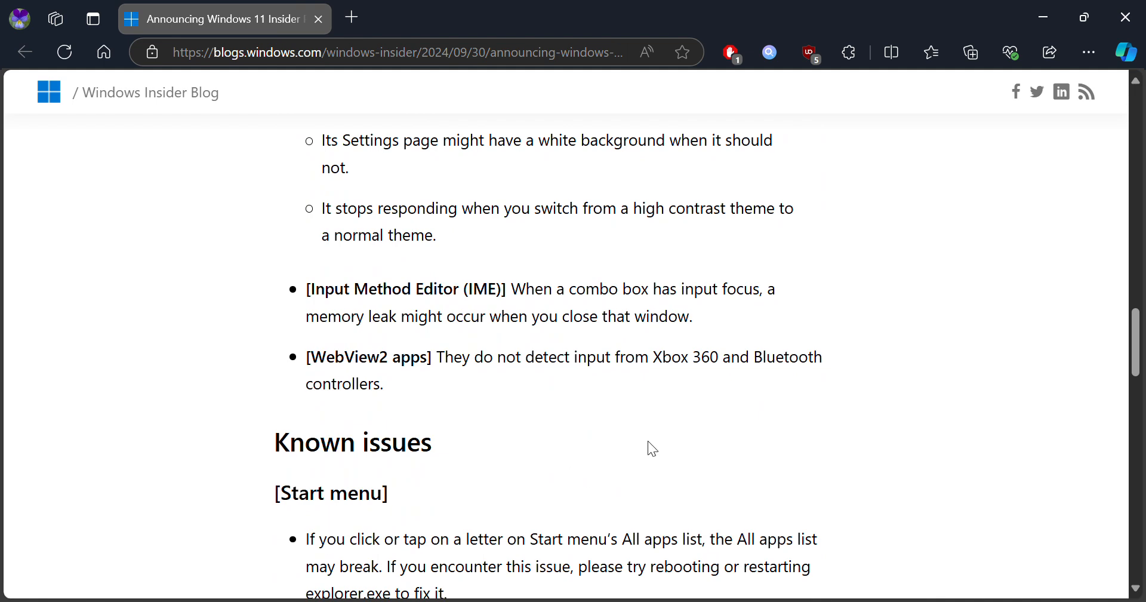
scroll("down", 3)
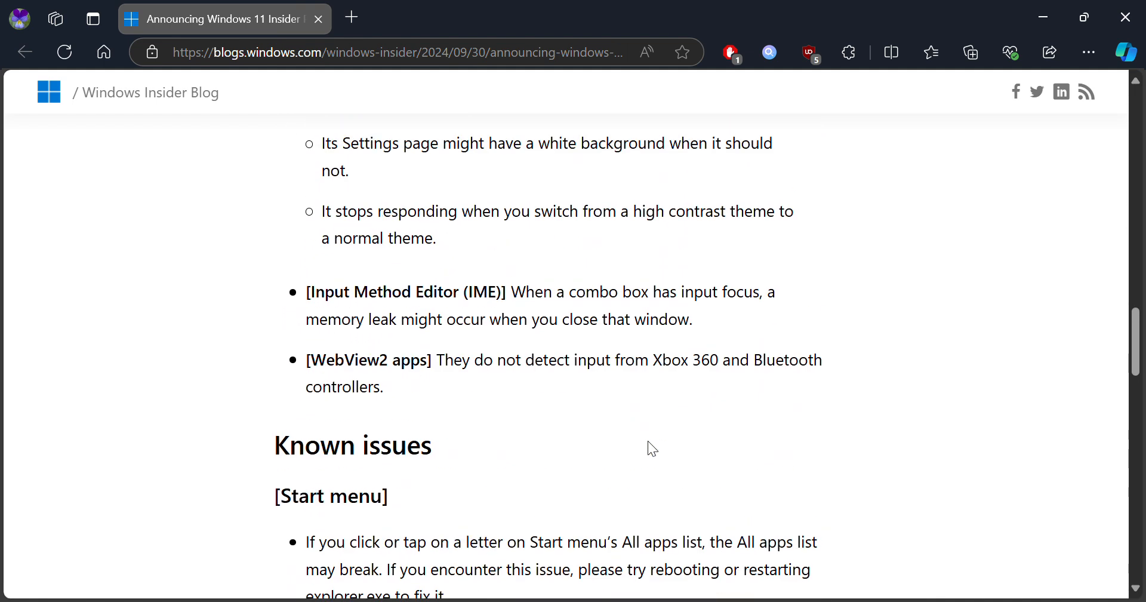
scroll("down", 3)
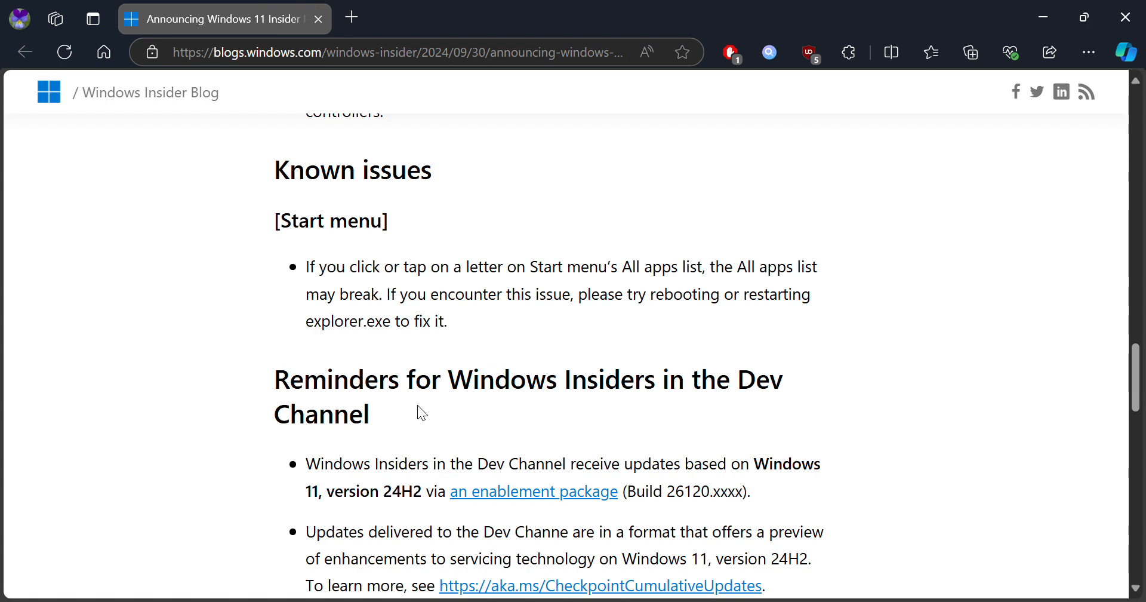
scroll("down", 3)
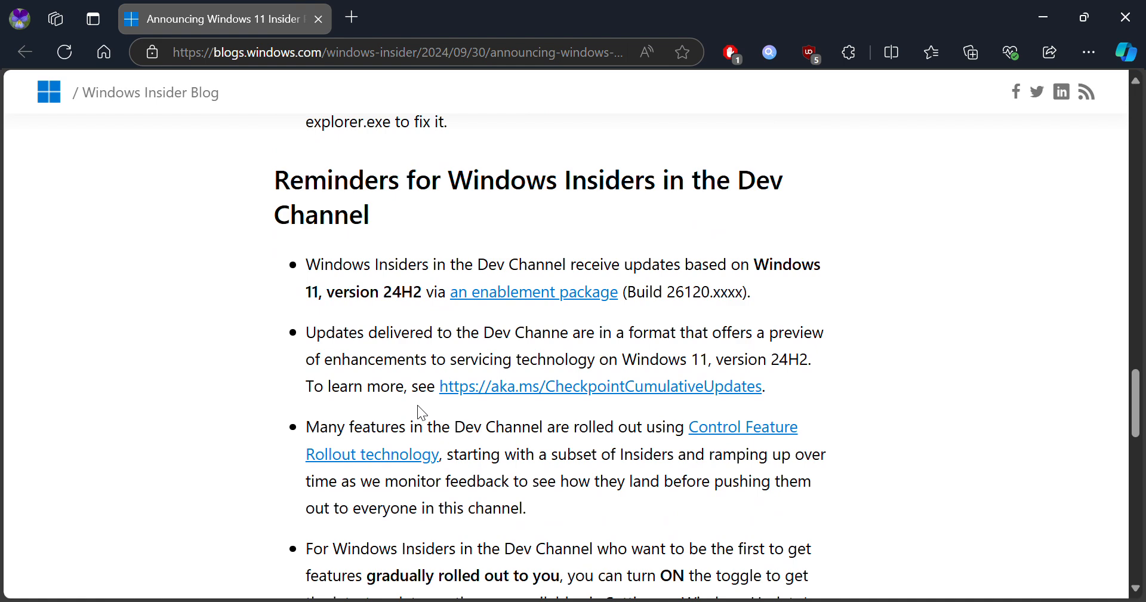
scroll("down", 3)
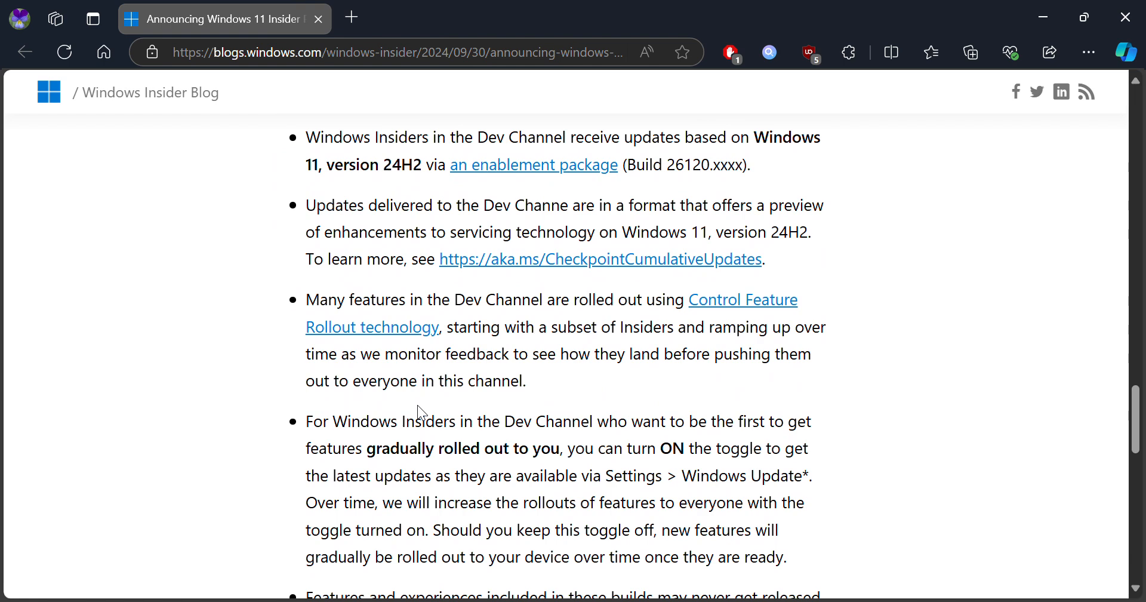
scroll("down", 3)
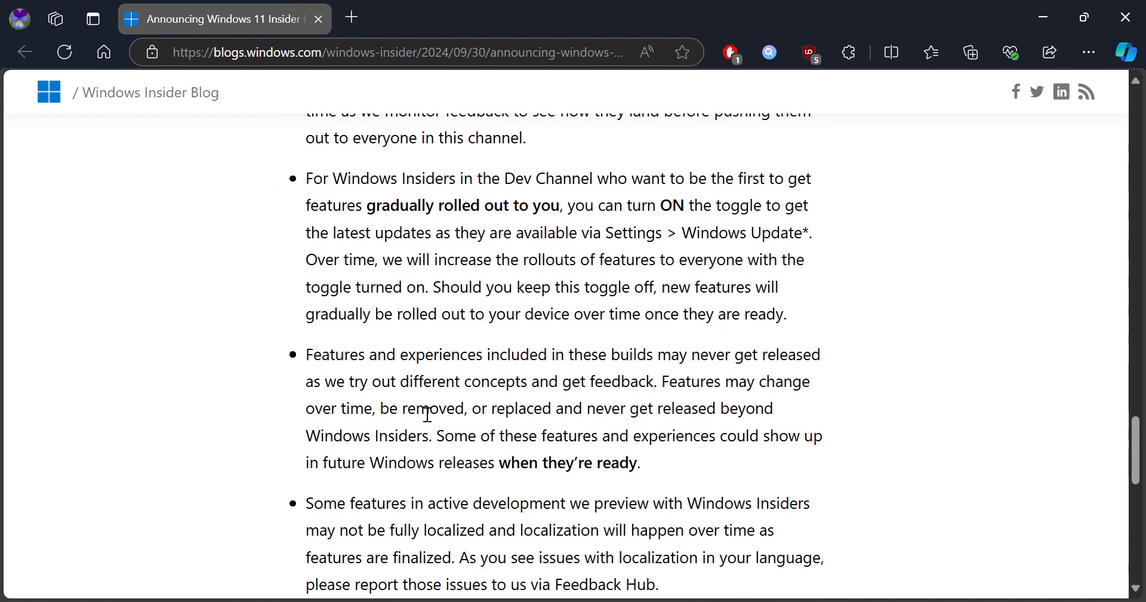
scroll("up", 3)
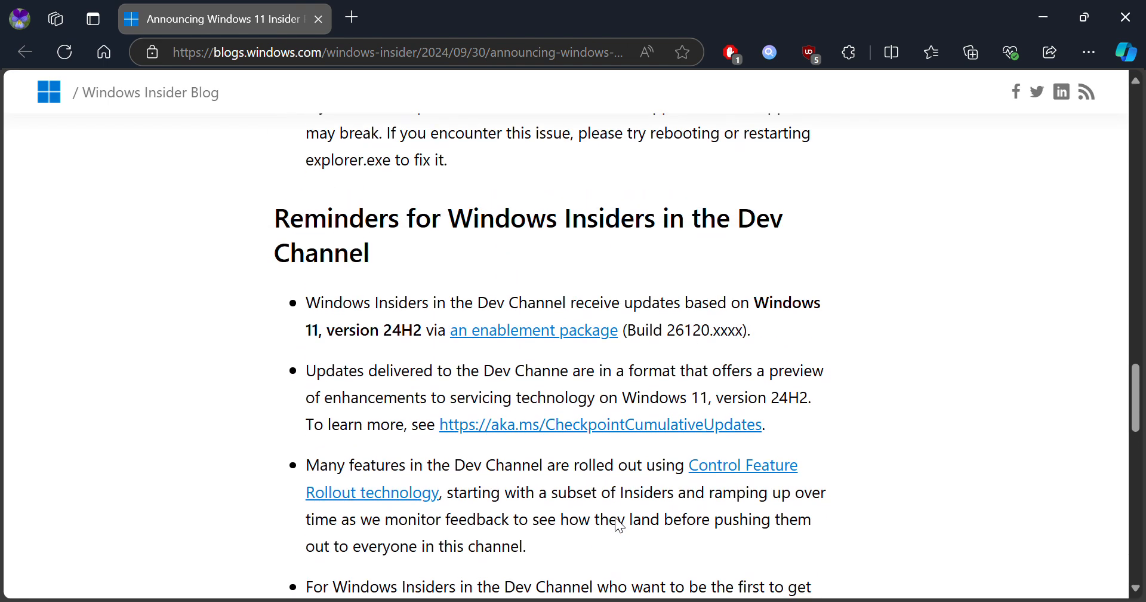
scroll("down", 3)
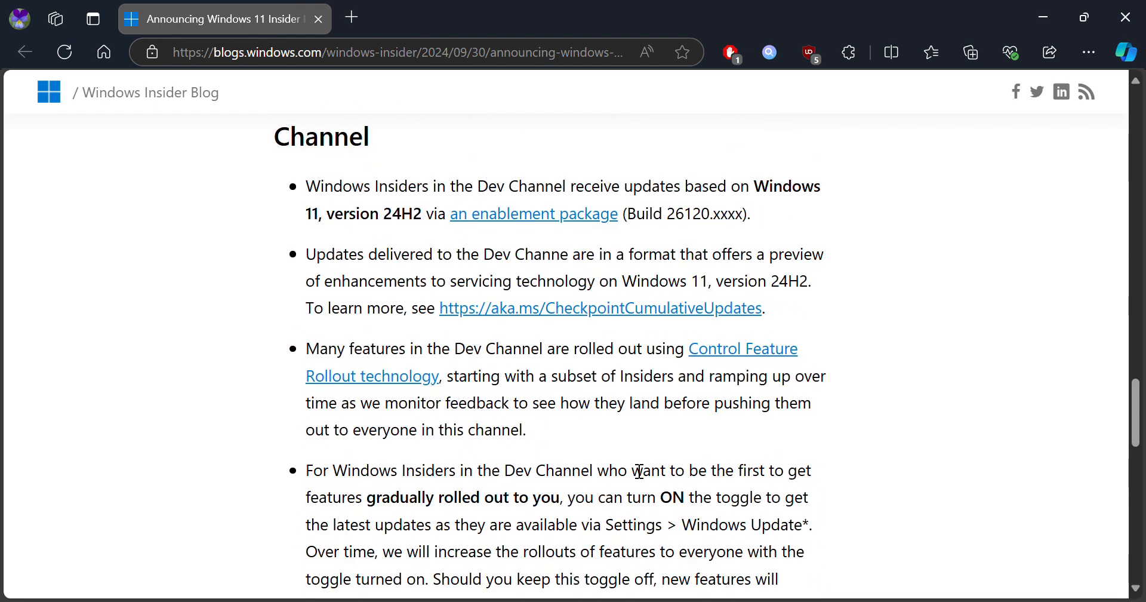
scroll("down", 3)
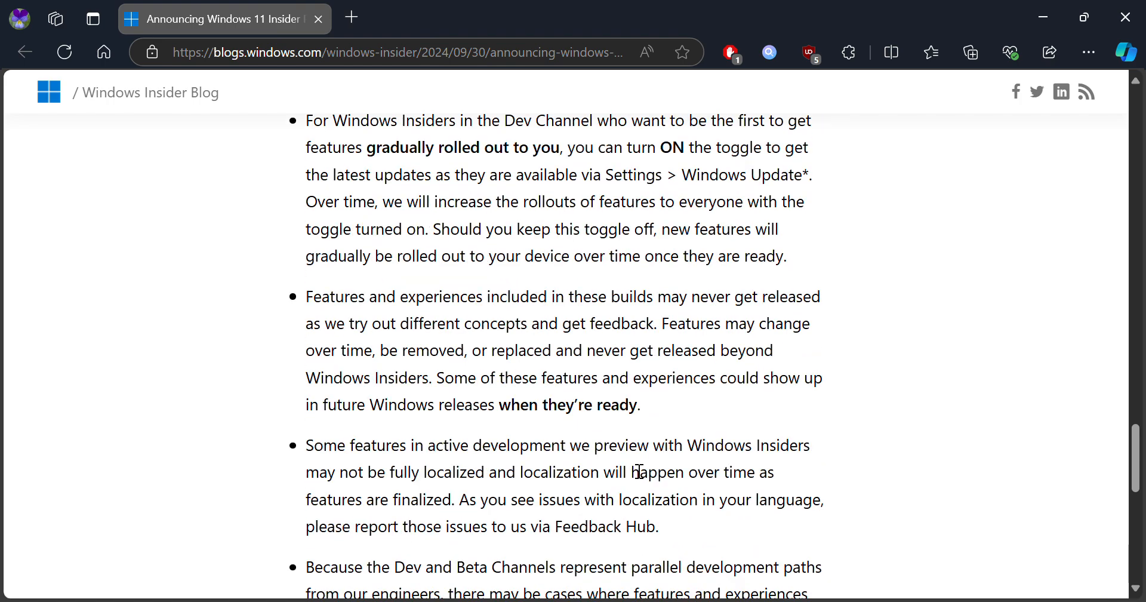
scroll("down", 3)
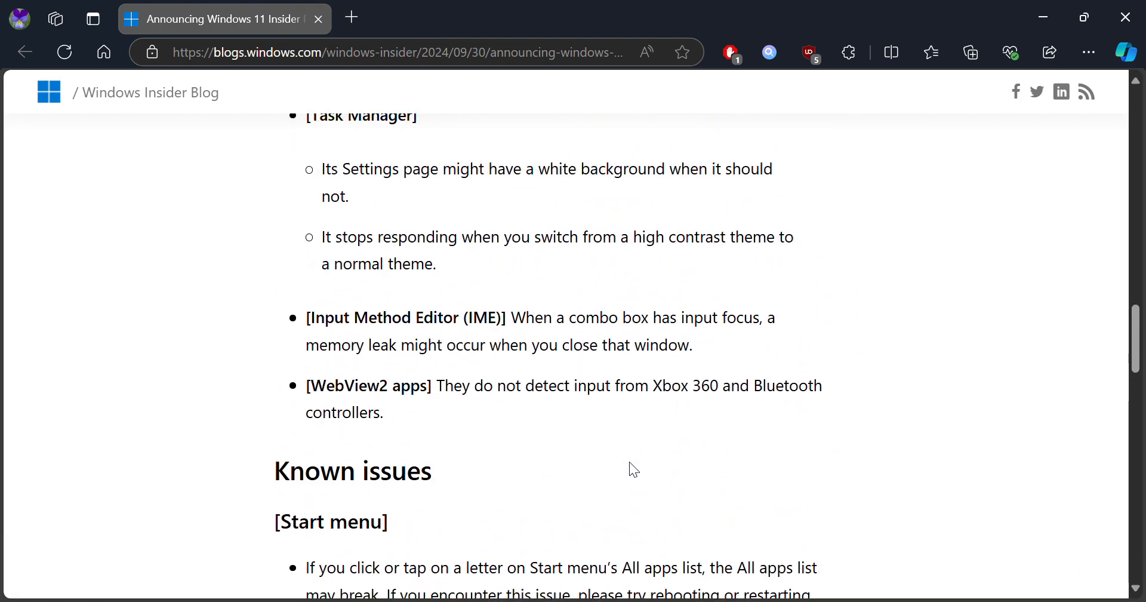